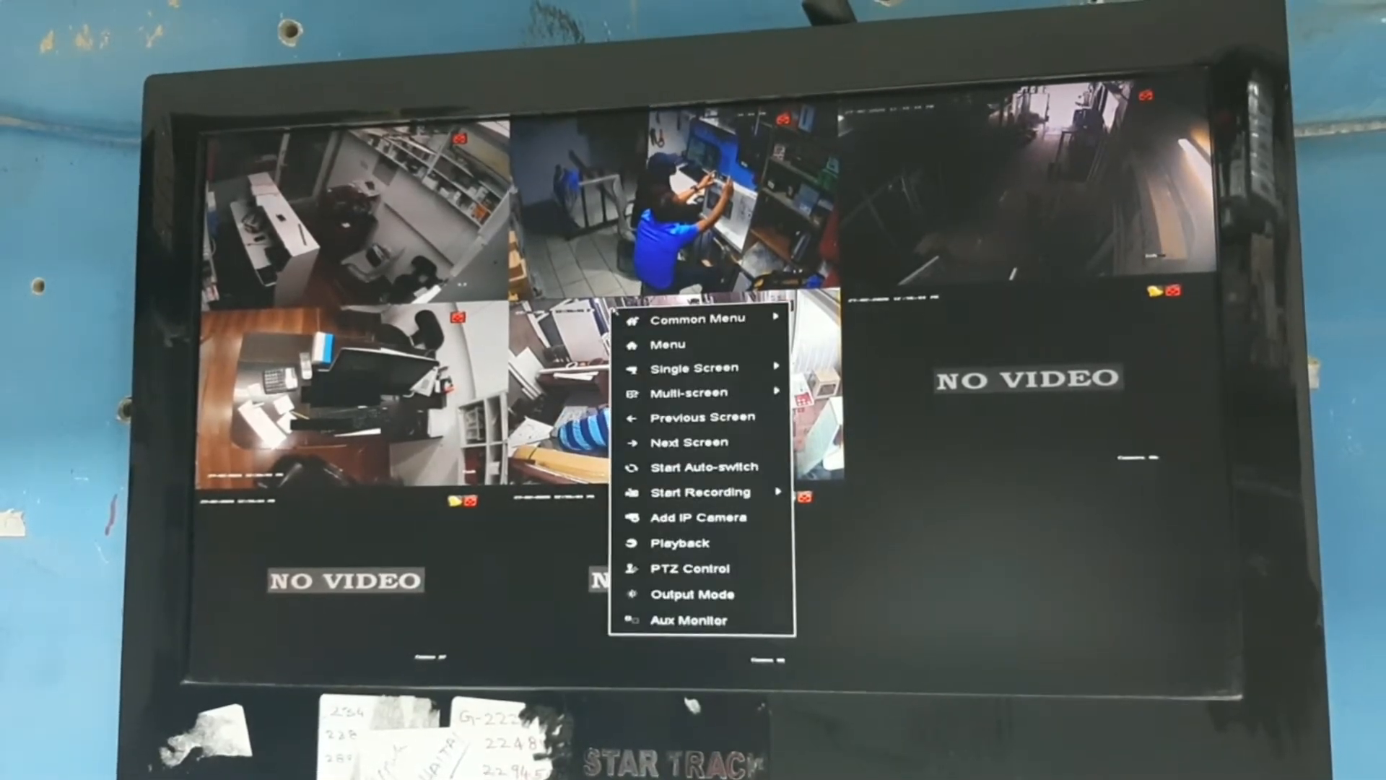
Step: Open the main menu from live view and log in with the admin password
click(670, 343)
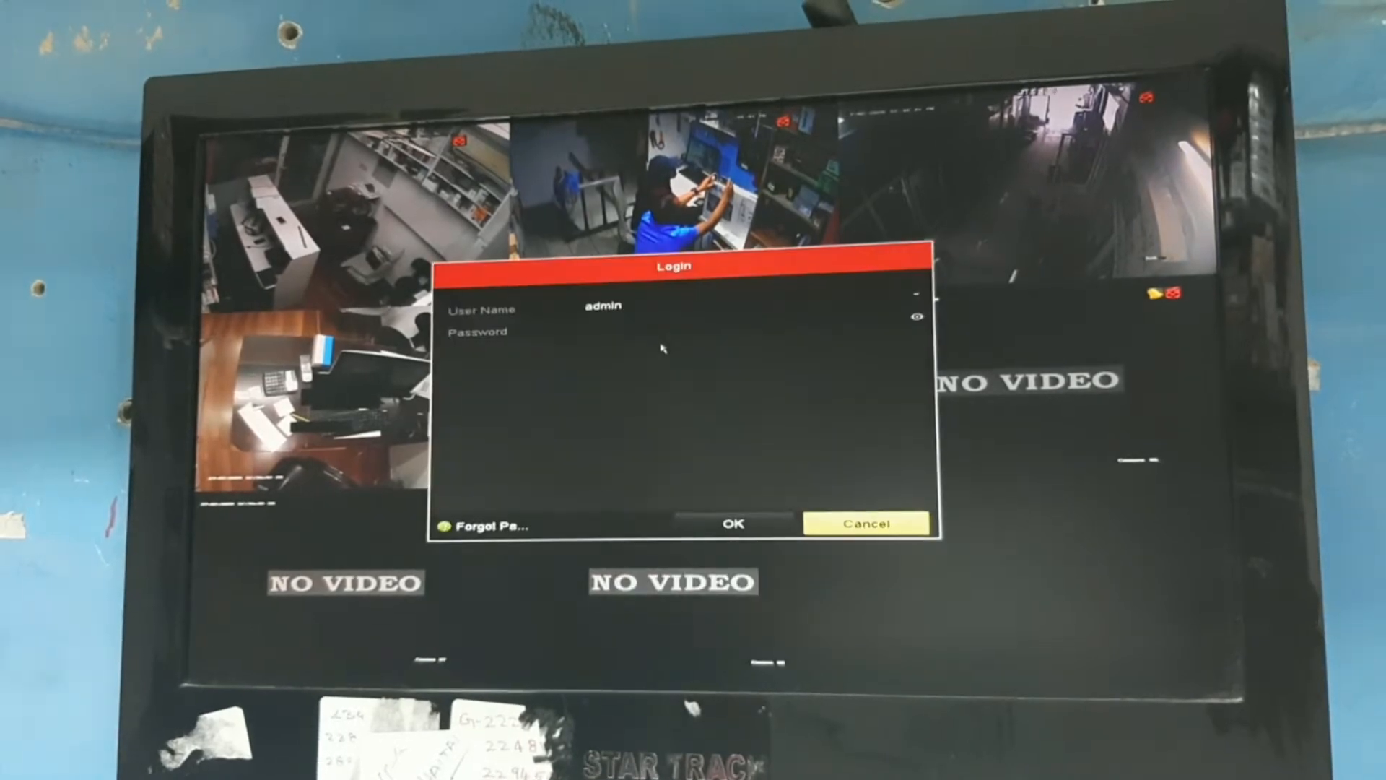
click(752, 331)
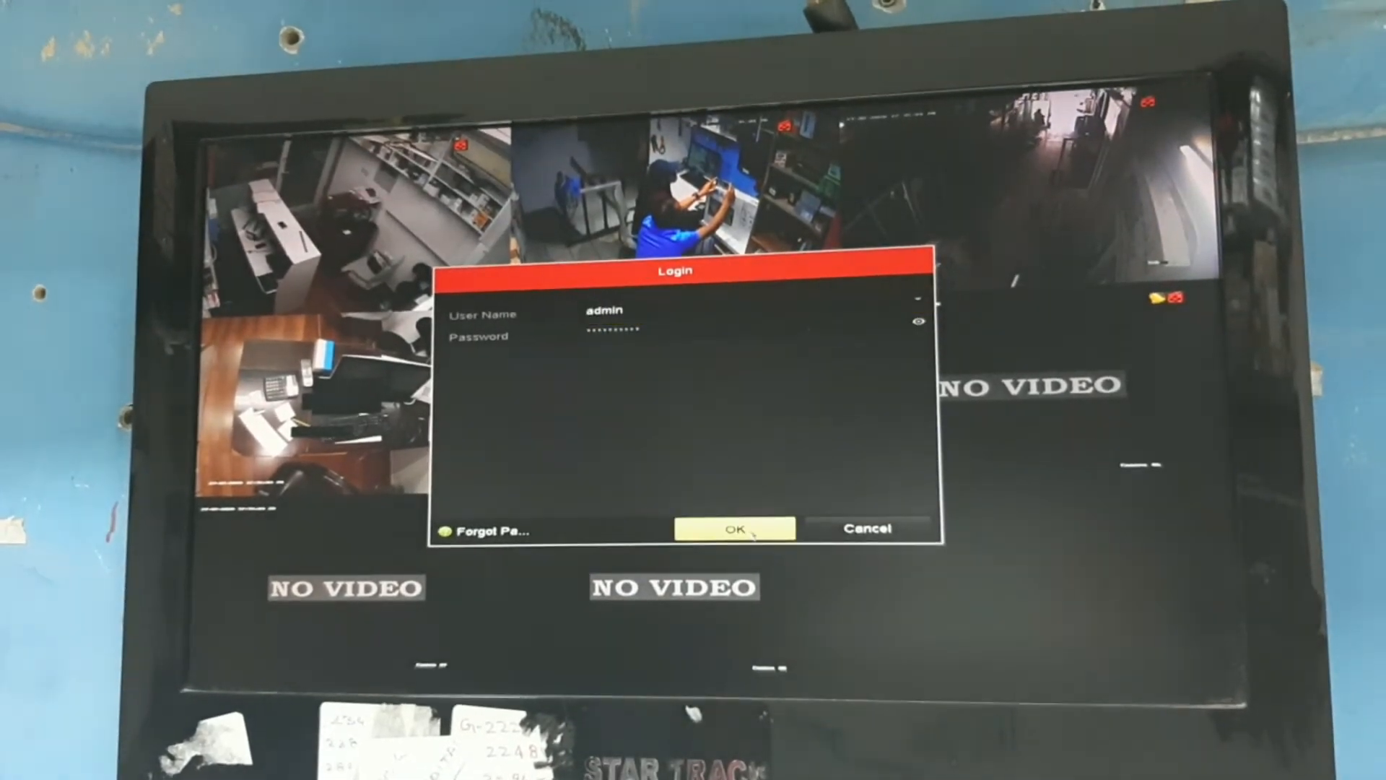
click(735, 529)
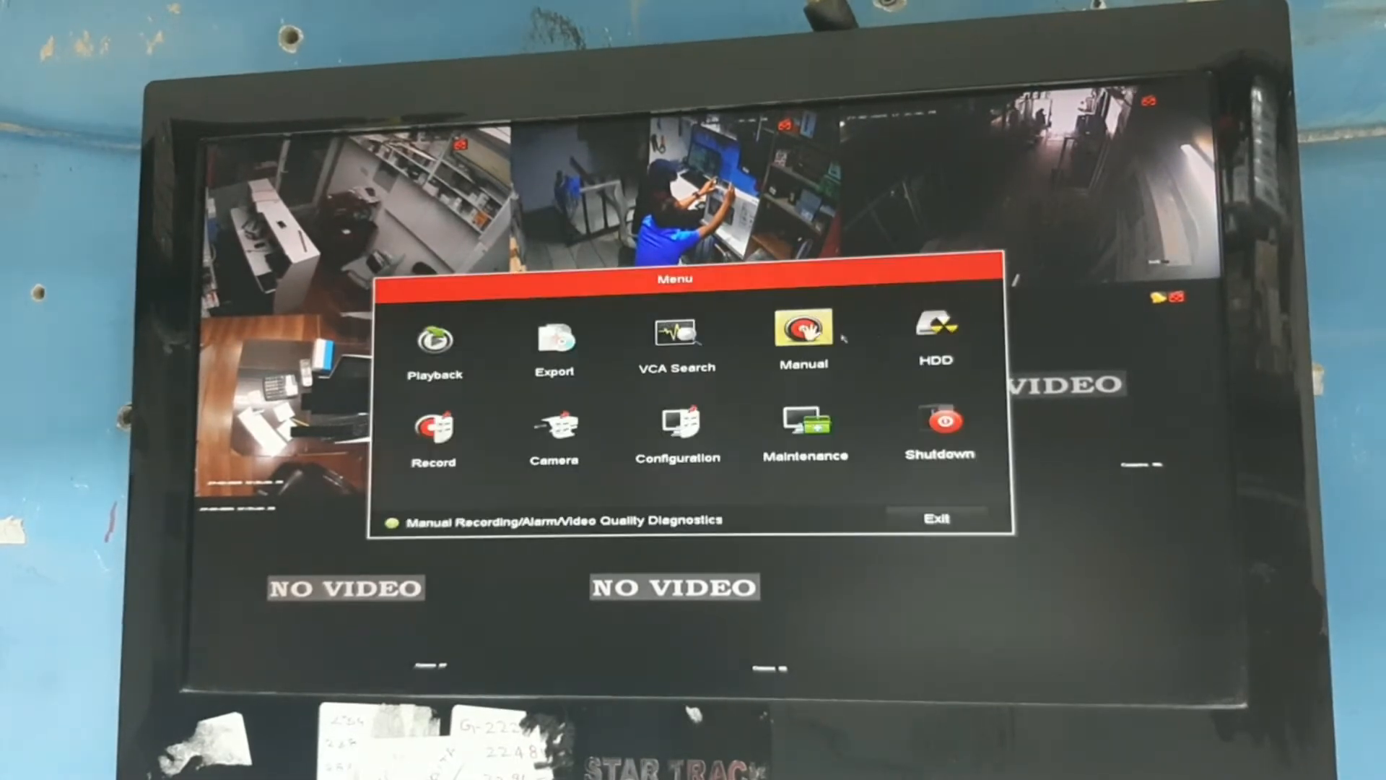
click(555, 340)
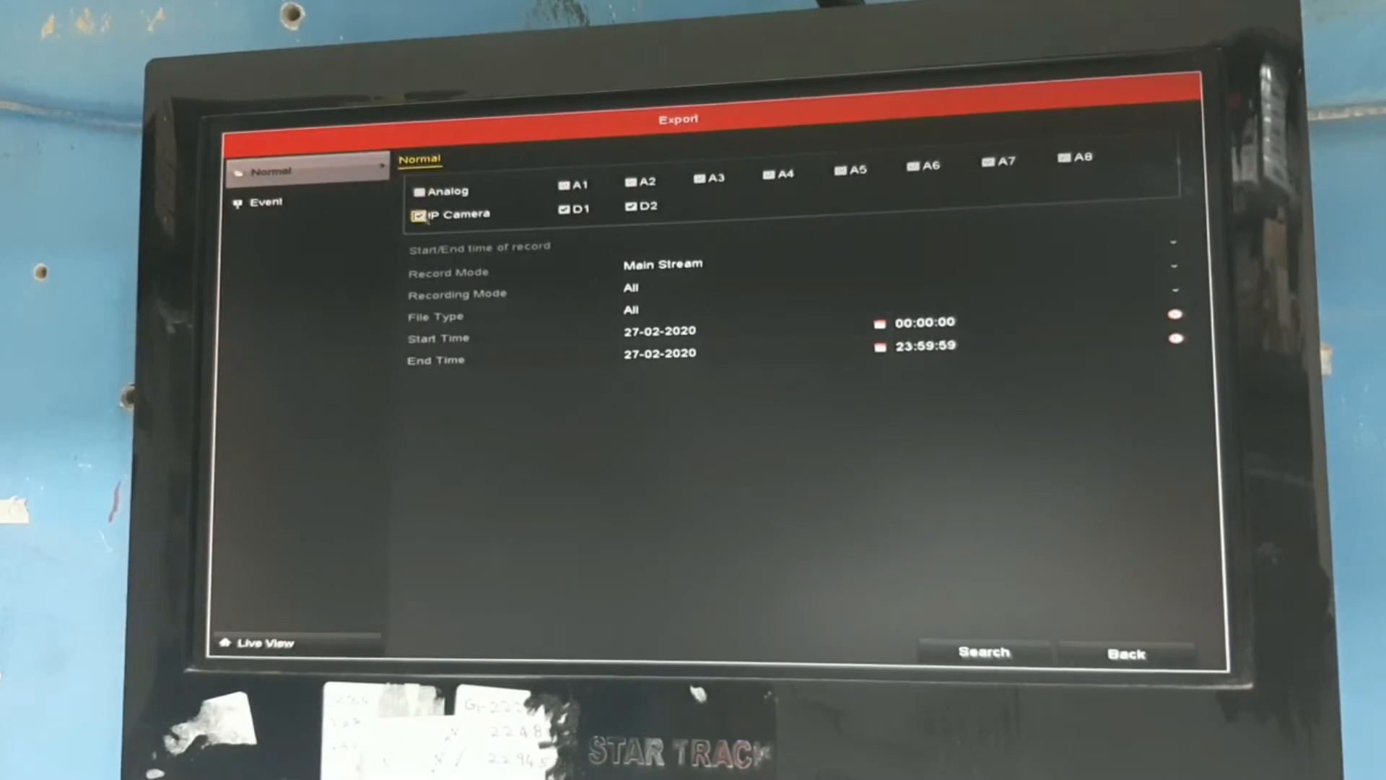
click(418, 216)
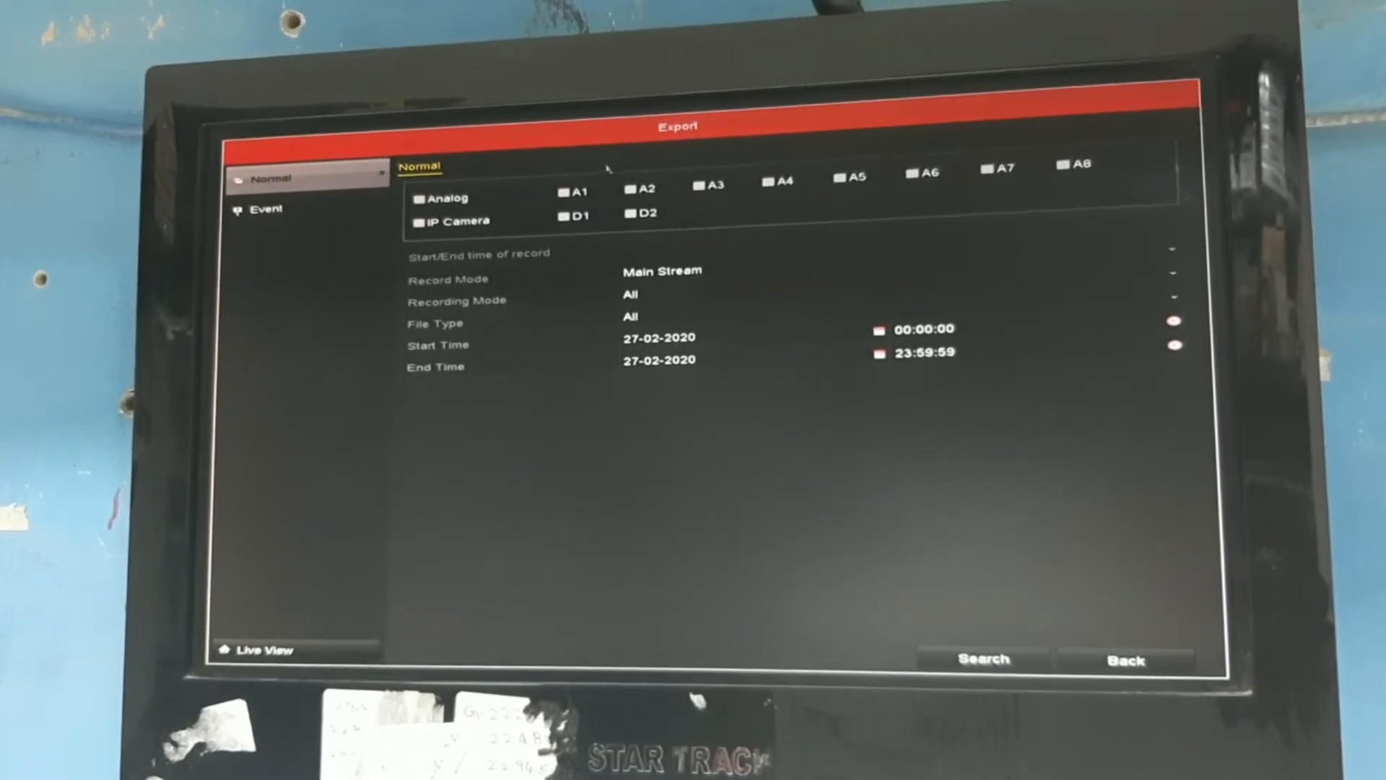
click(629, 186)
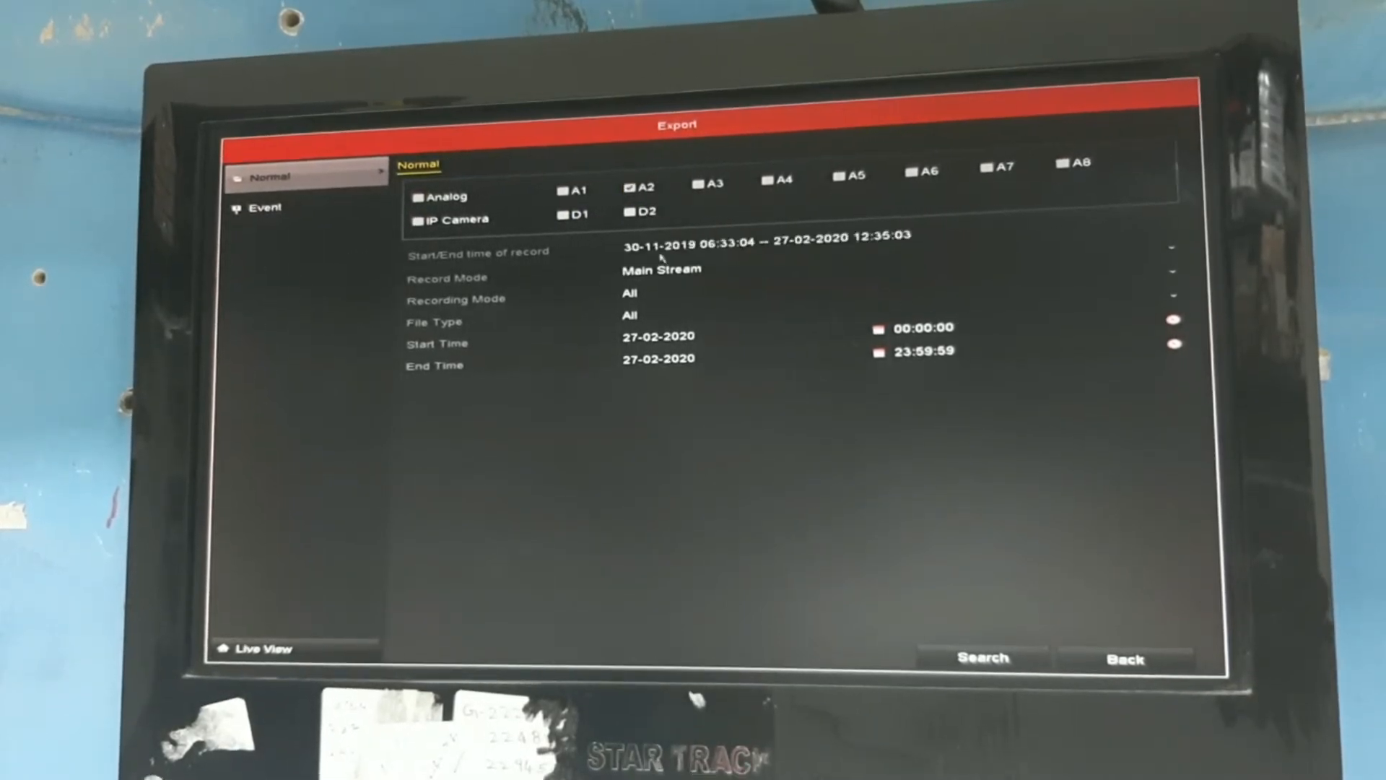
click(658, 268)
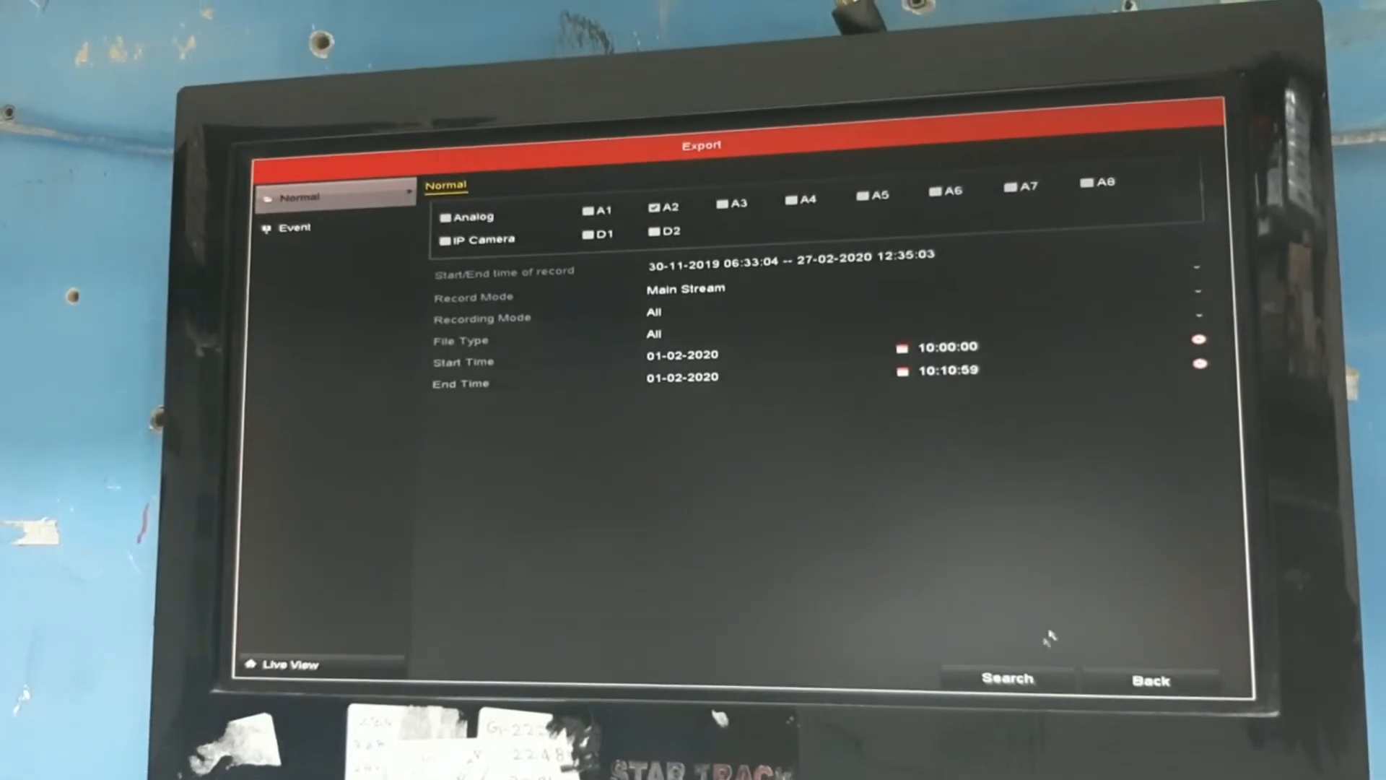
Step: Search for A2 recordings between 10:00:00 and 10:10:59 on 01-02-2020
click(1008, 677)
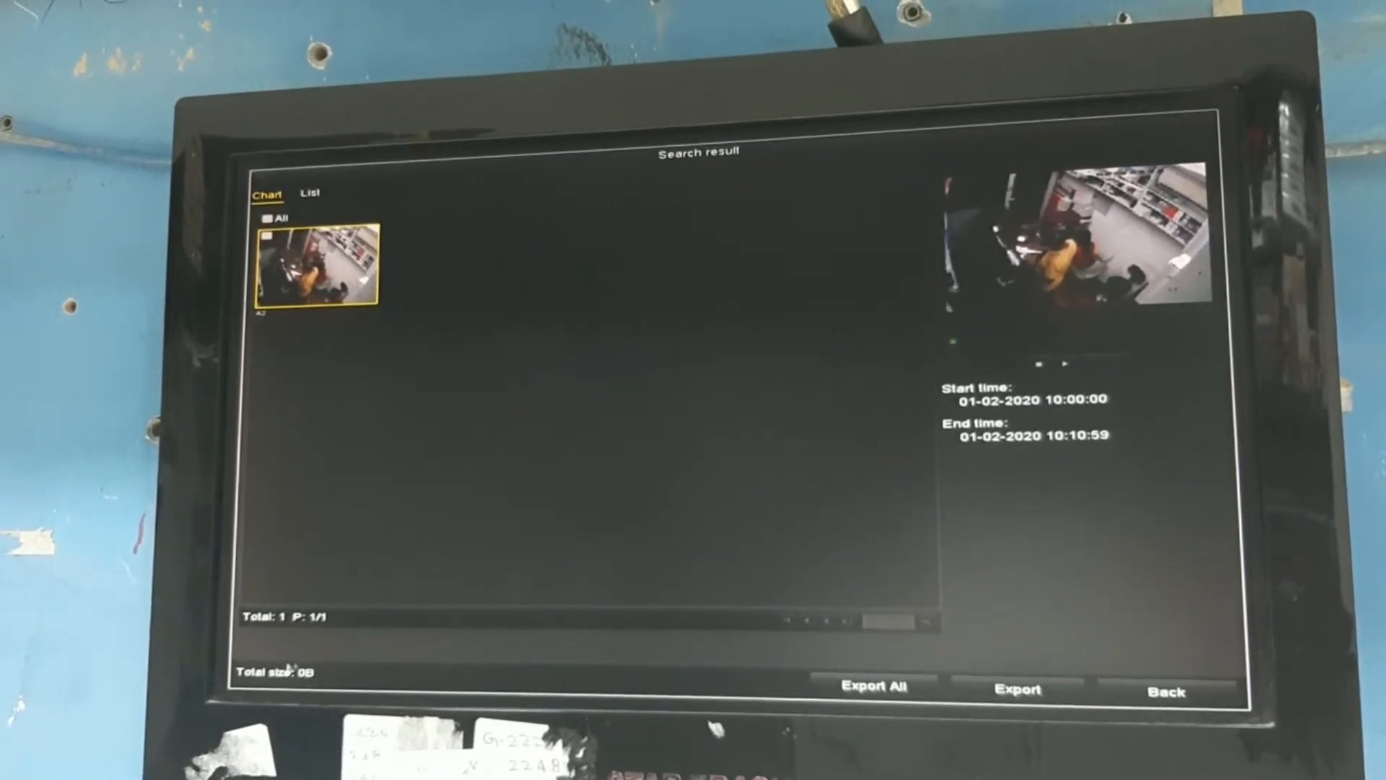
Step: Tick the found A2 clip and open its export to USB Flash Disk 1-1
click(265, 221)
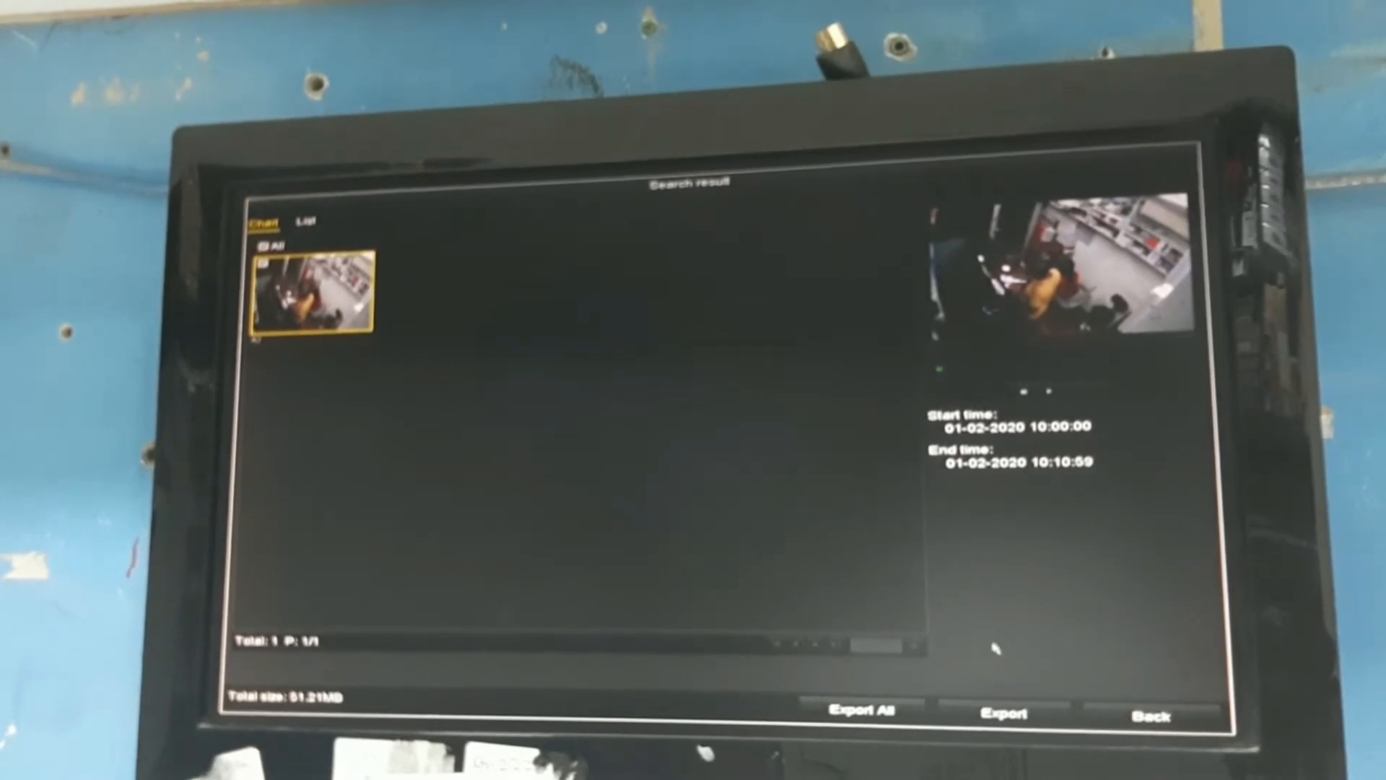
click(1001, 712)
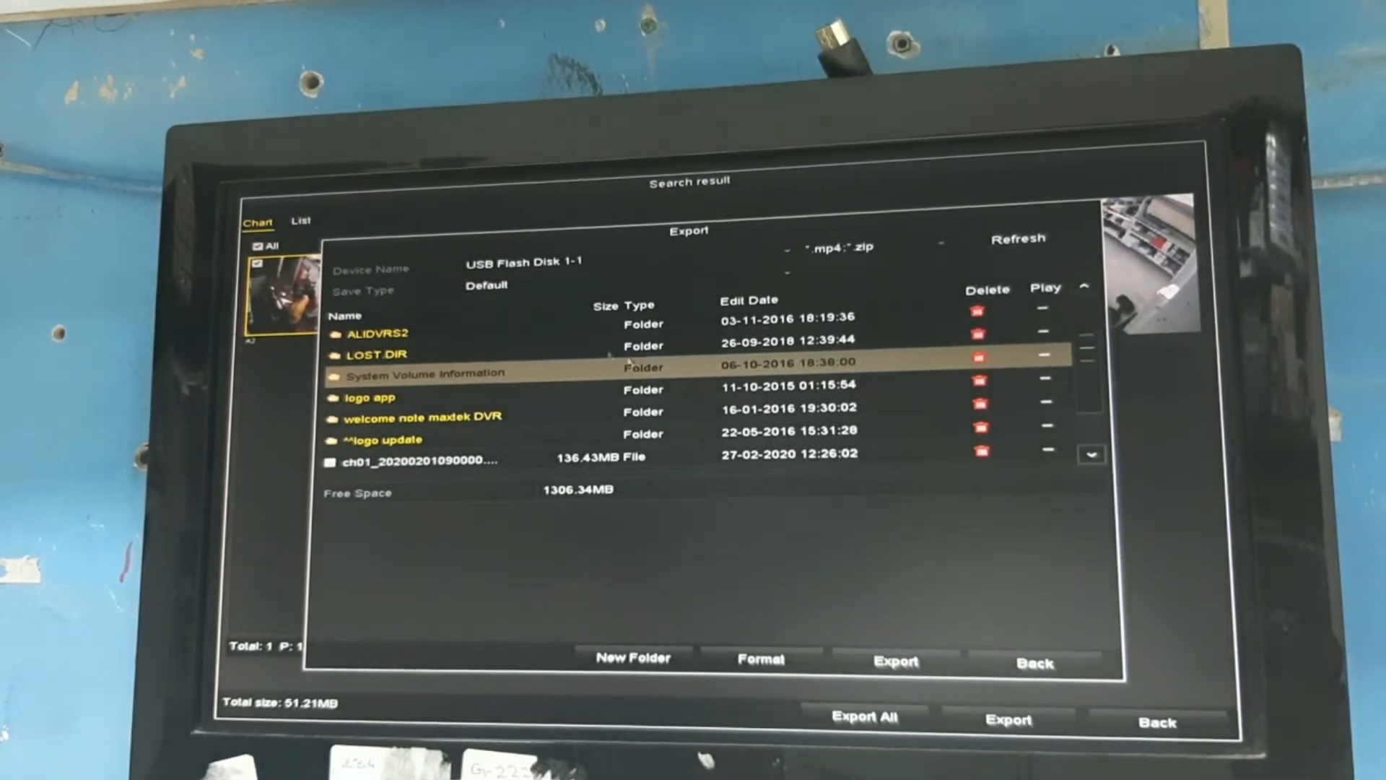
Step: Export the A2 clip as Video with Player and acknowledge 'Export finished'
click(785, 261)
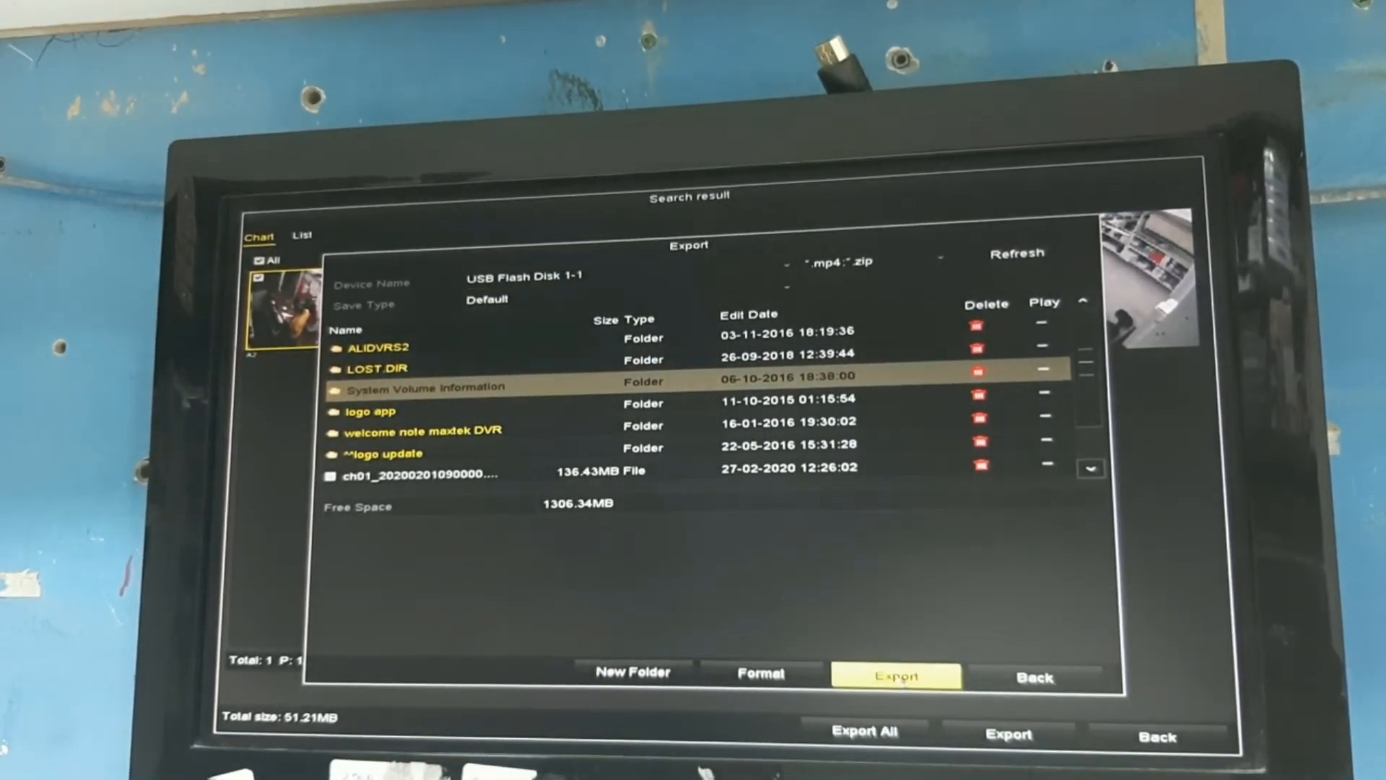
click(896, 677)
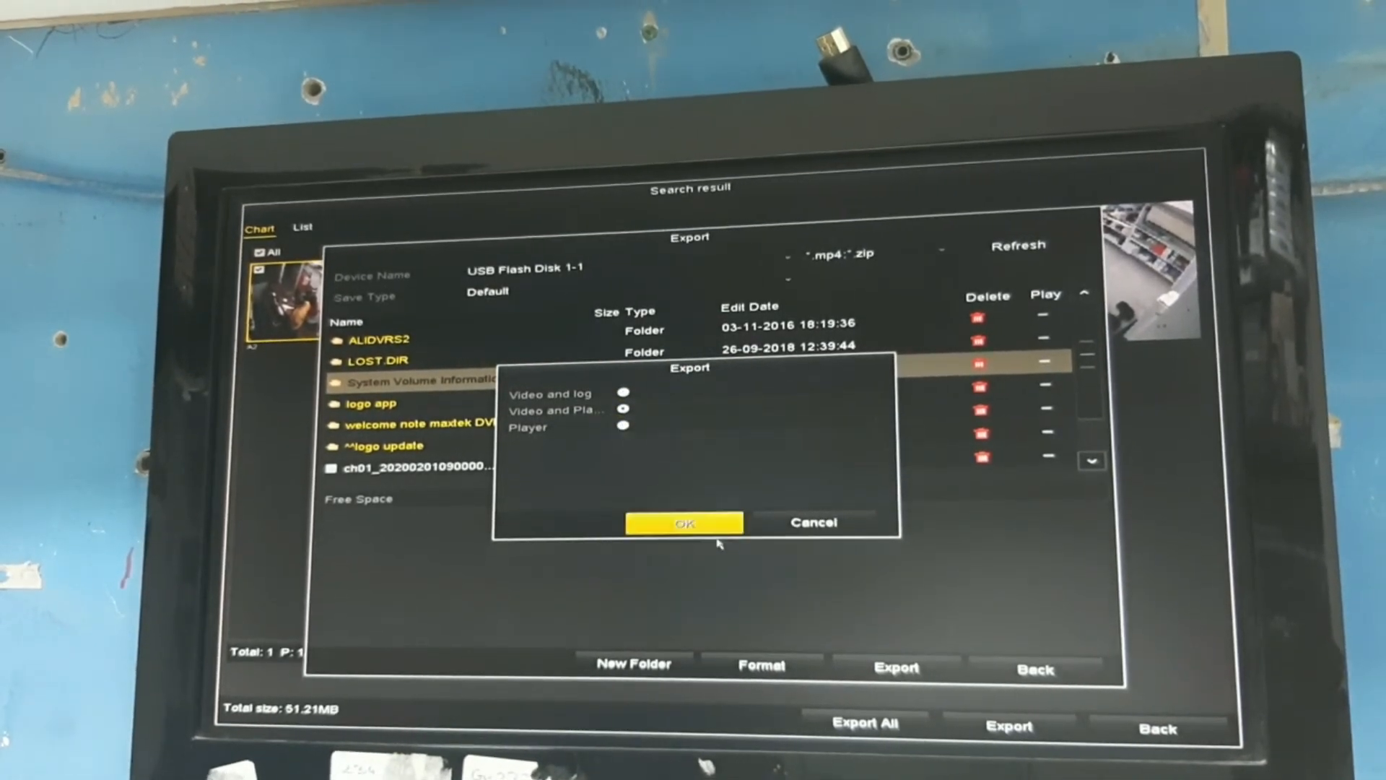
click(683, 523)
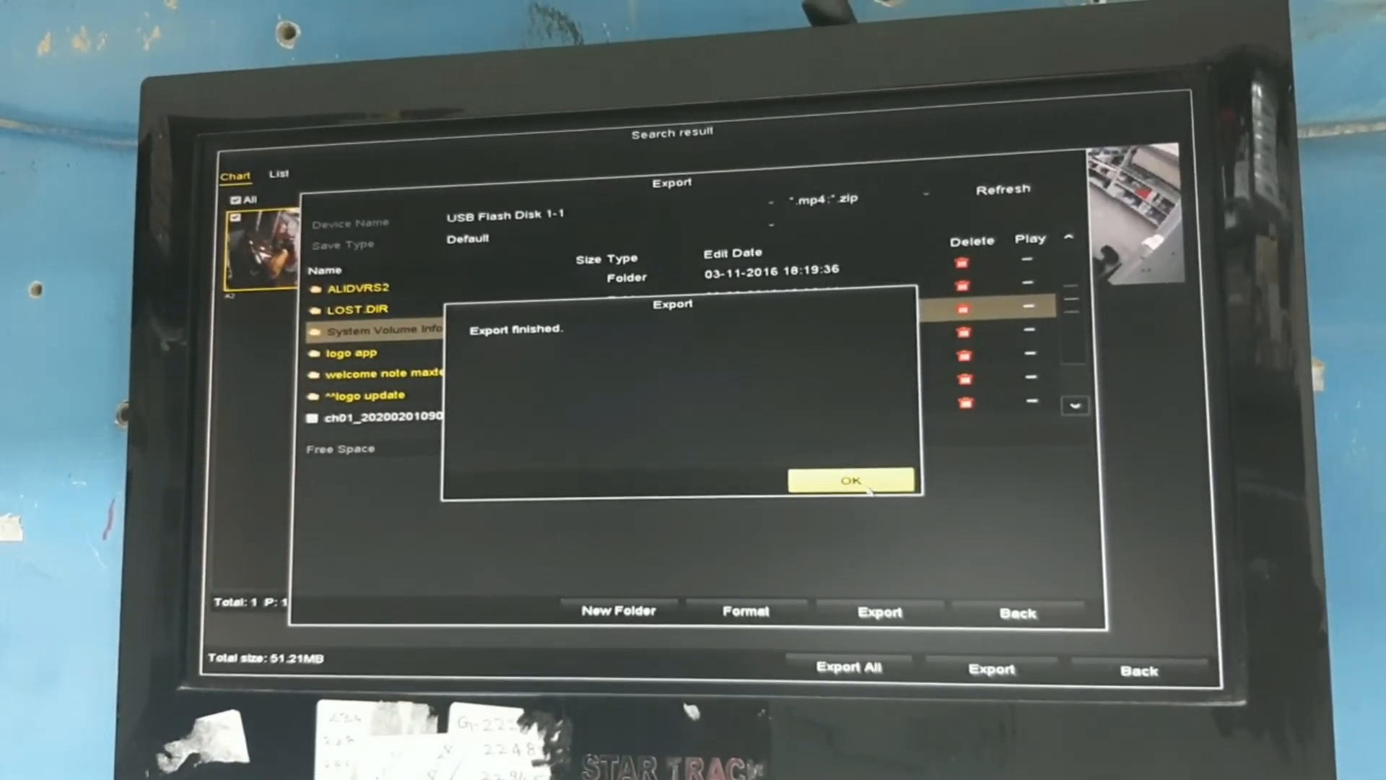
click(852, 481)
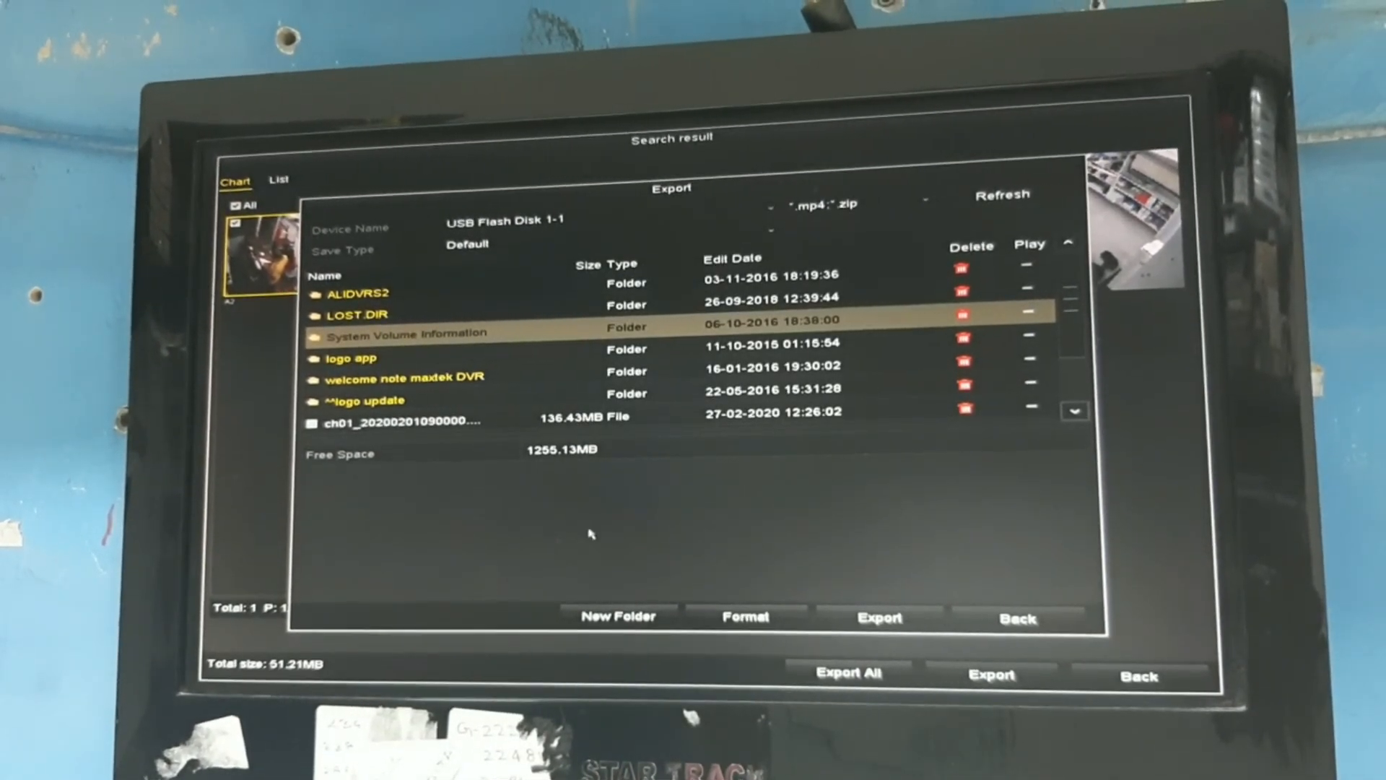